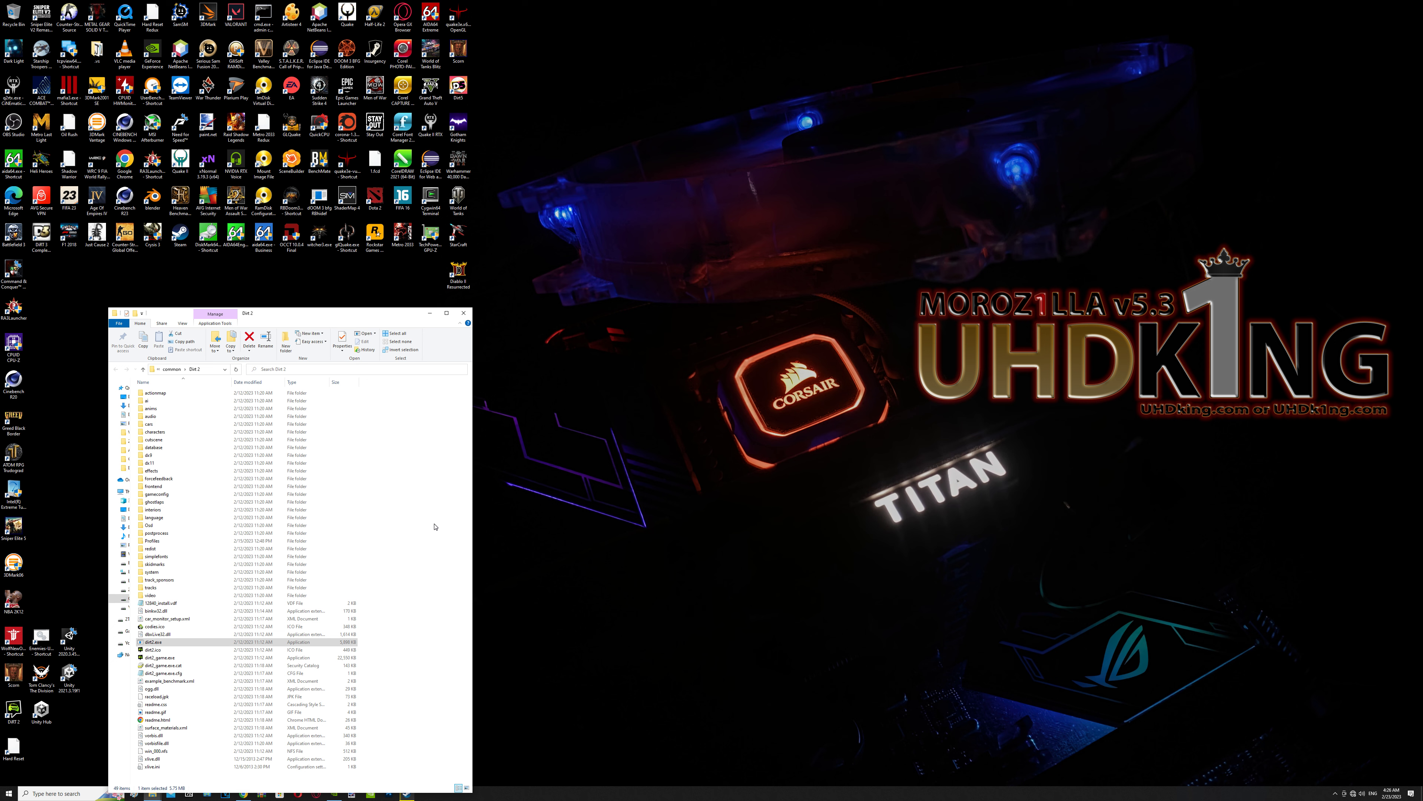
mouse_move(508, 560)
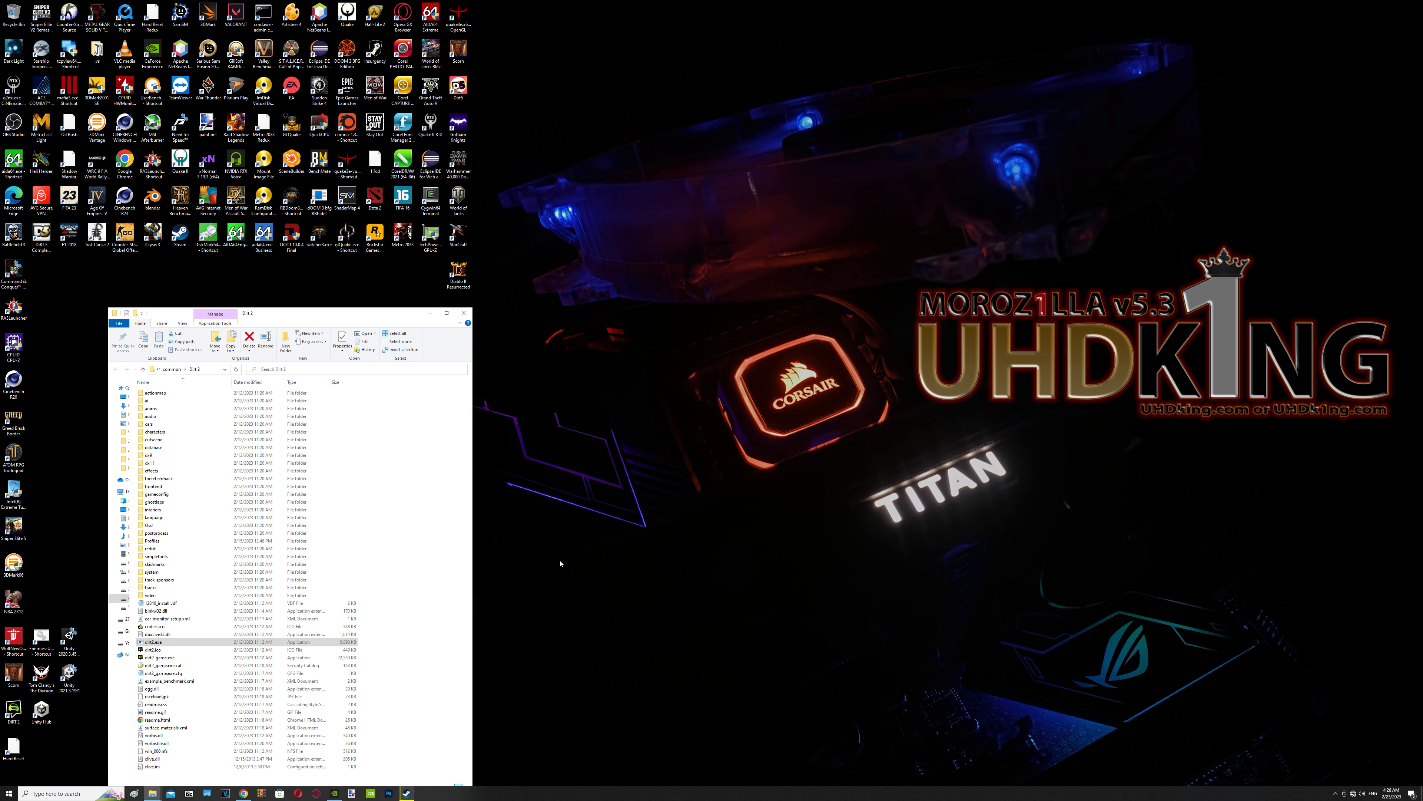
mouse_move(763, 496)
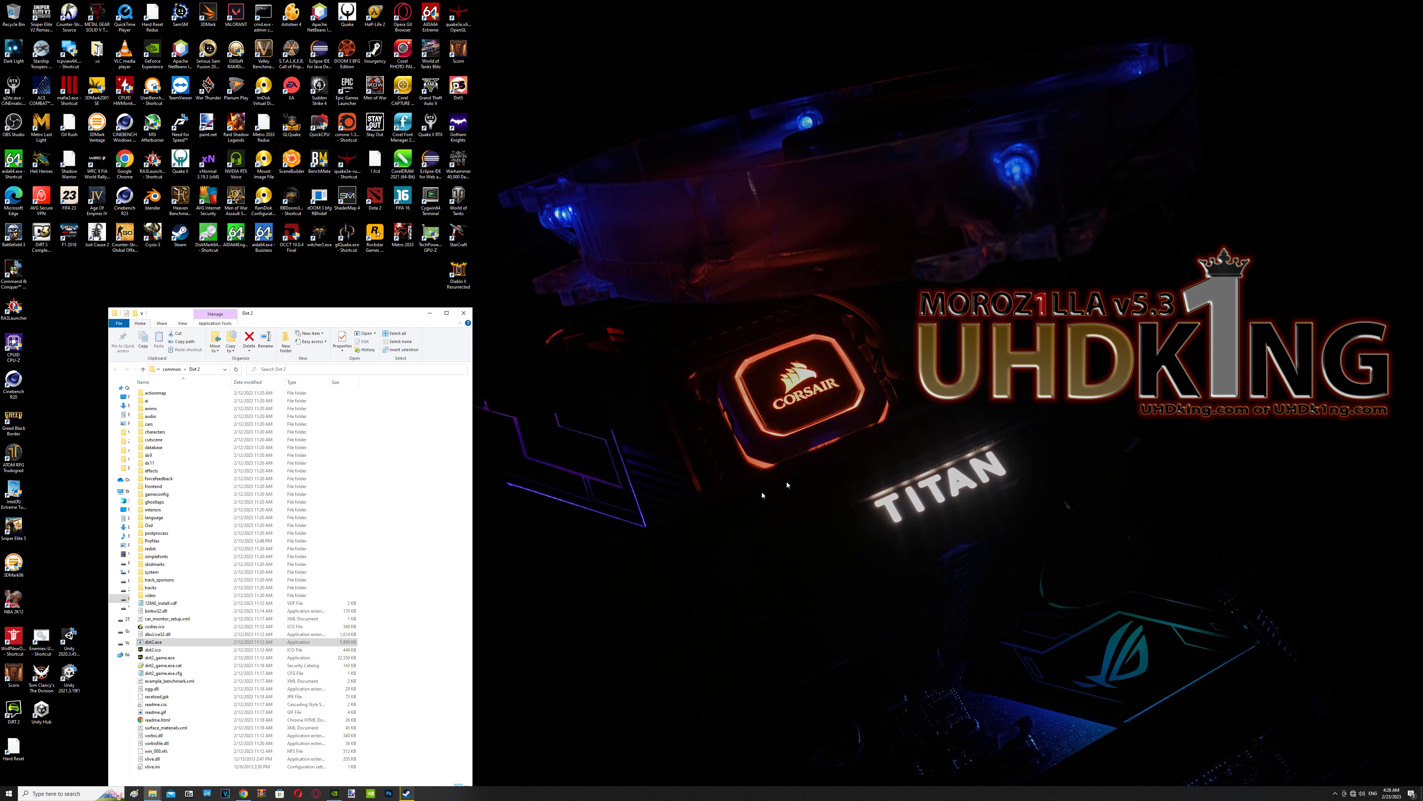
mouse_move(1000, 668)
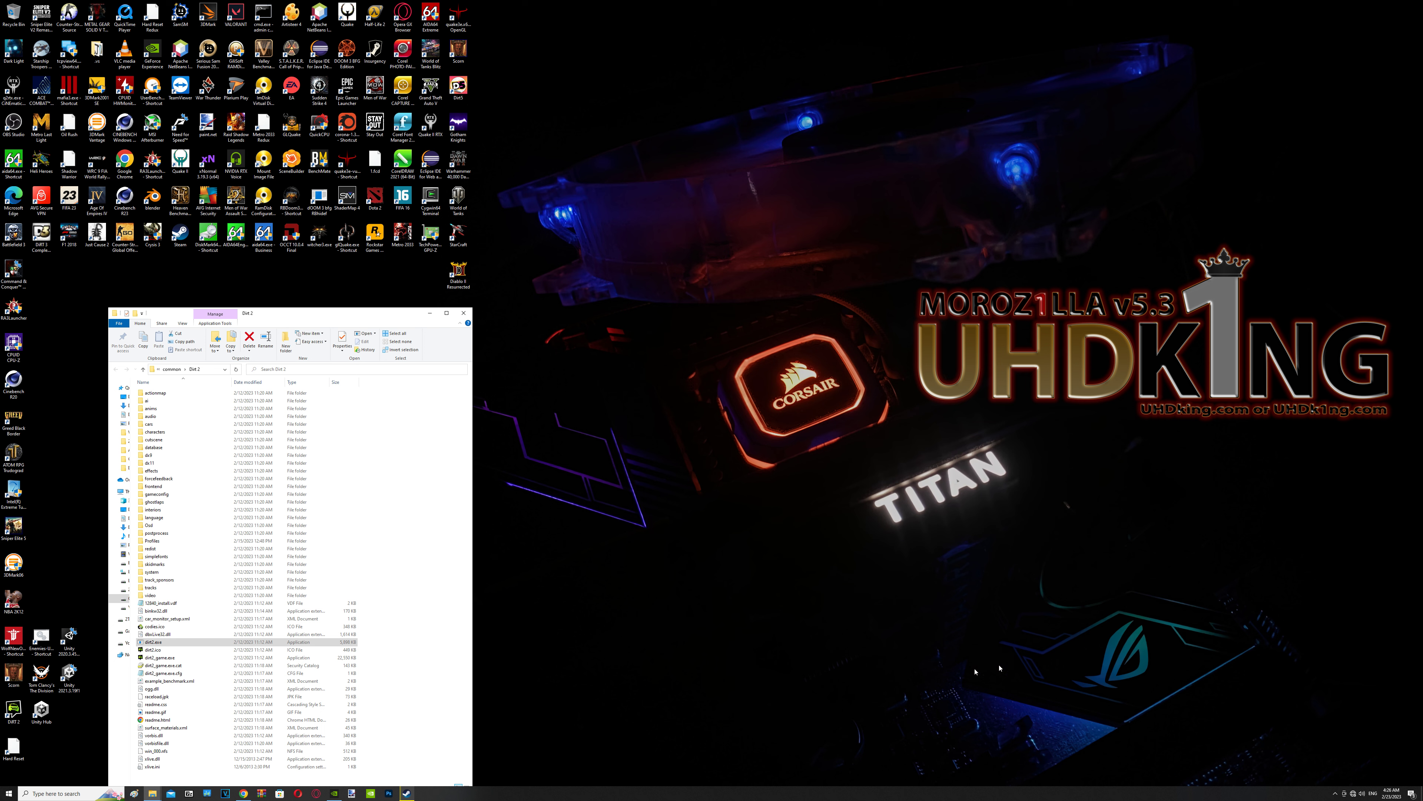
mouse_move(645, 645)
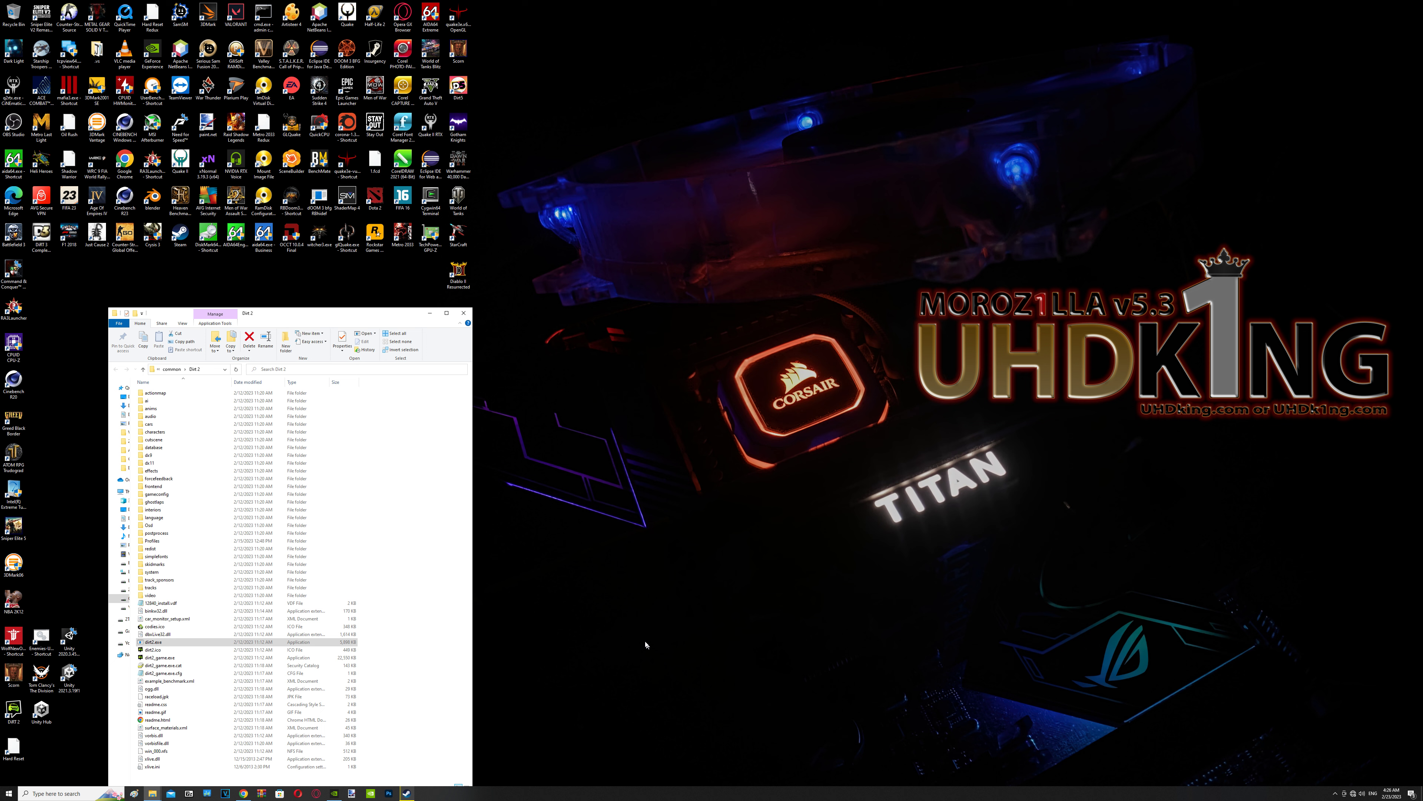
mouse_move(512, 654)
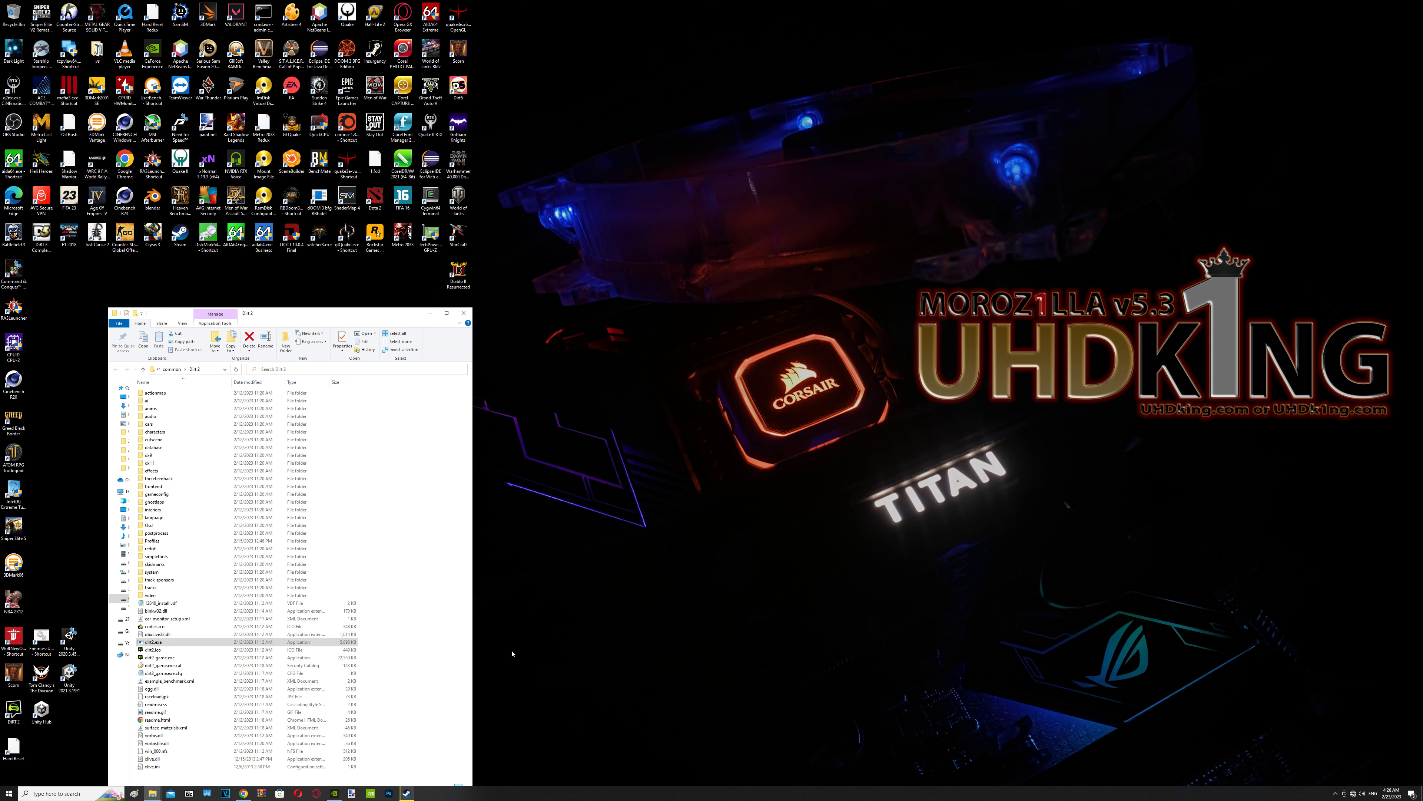
mouse_move(437, 664)
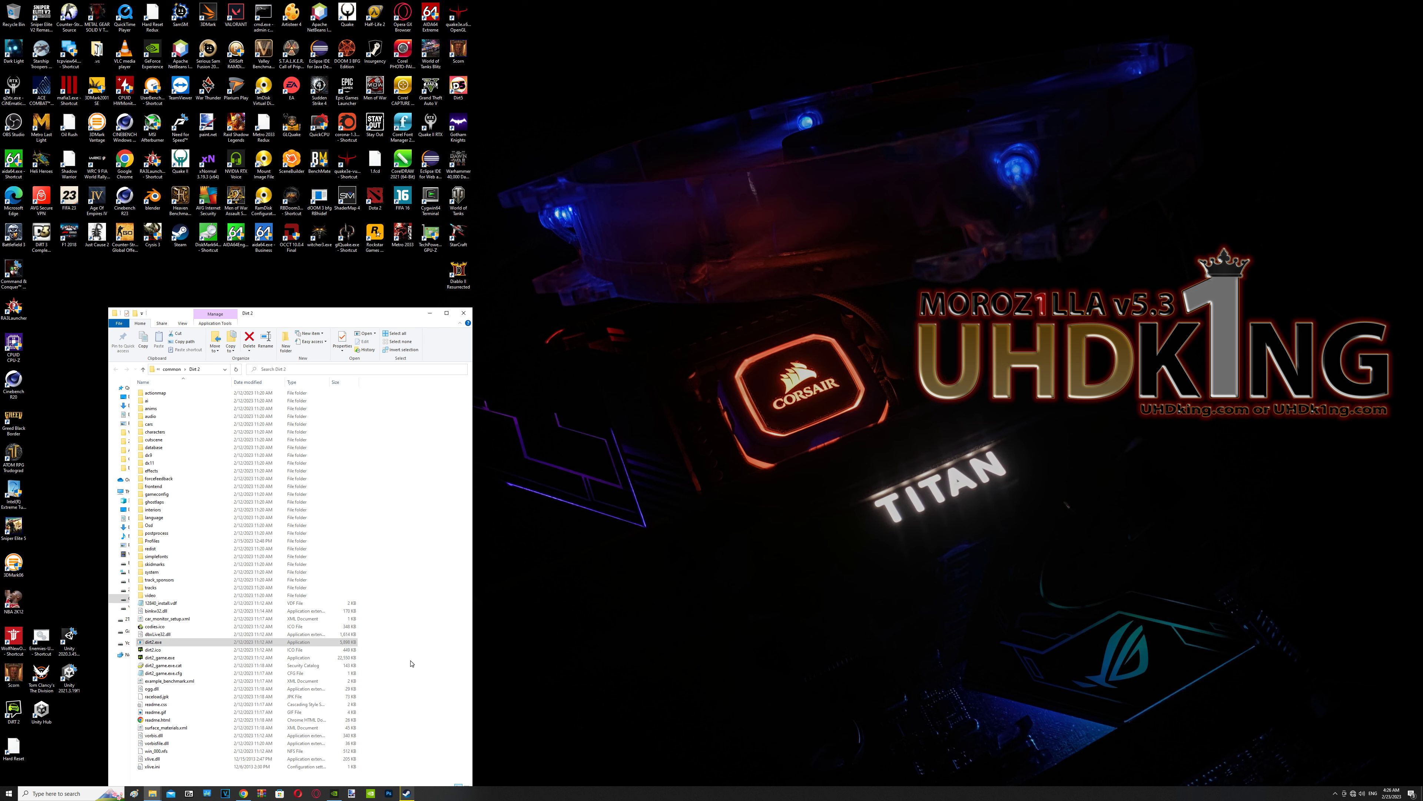
mouse_move(413, 657)
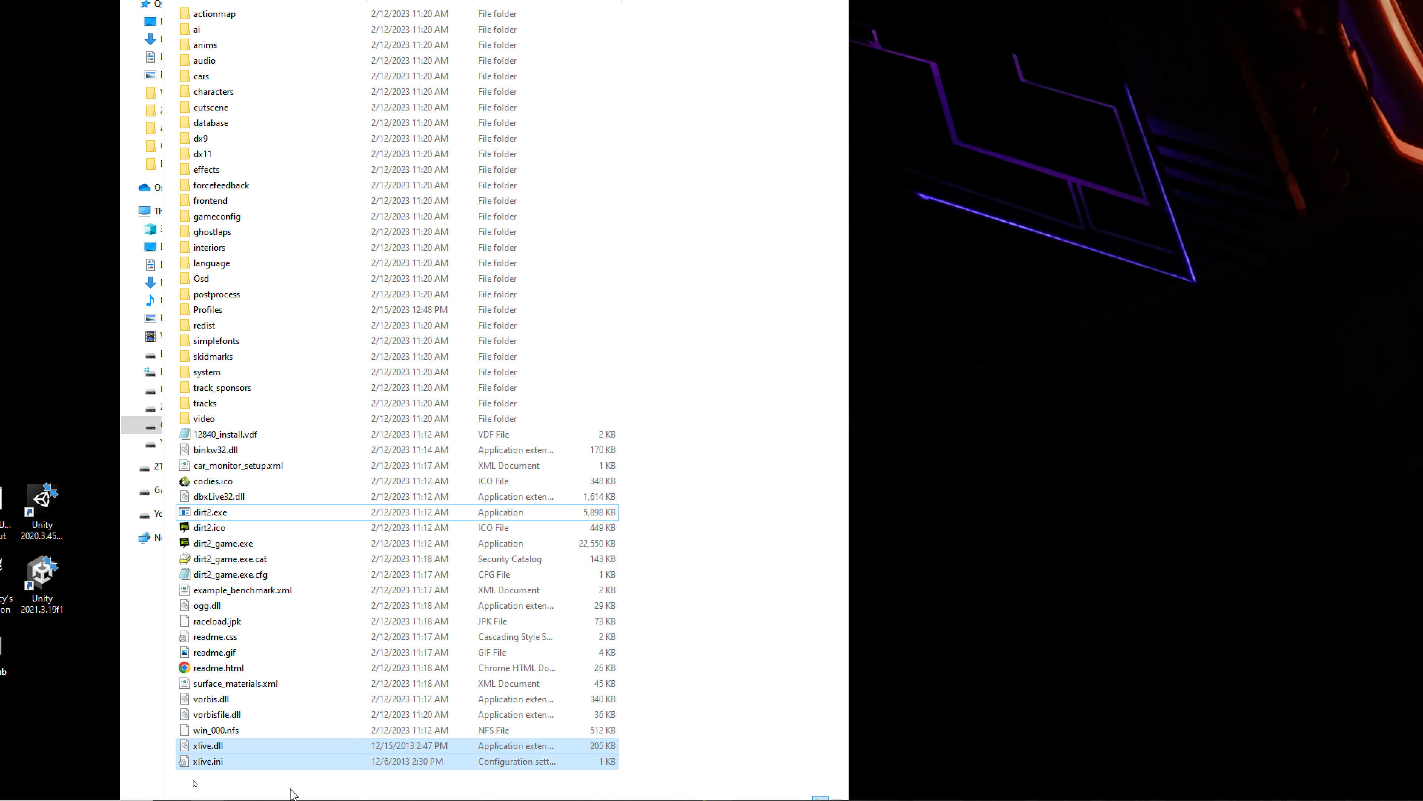
- Launch dirt2_game.exe, dismiss the launcher message, then start the dirt2.exe launcher instead
left_click(207, 512)
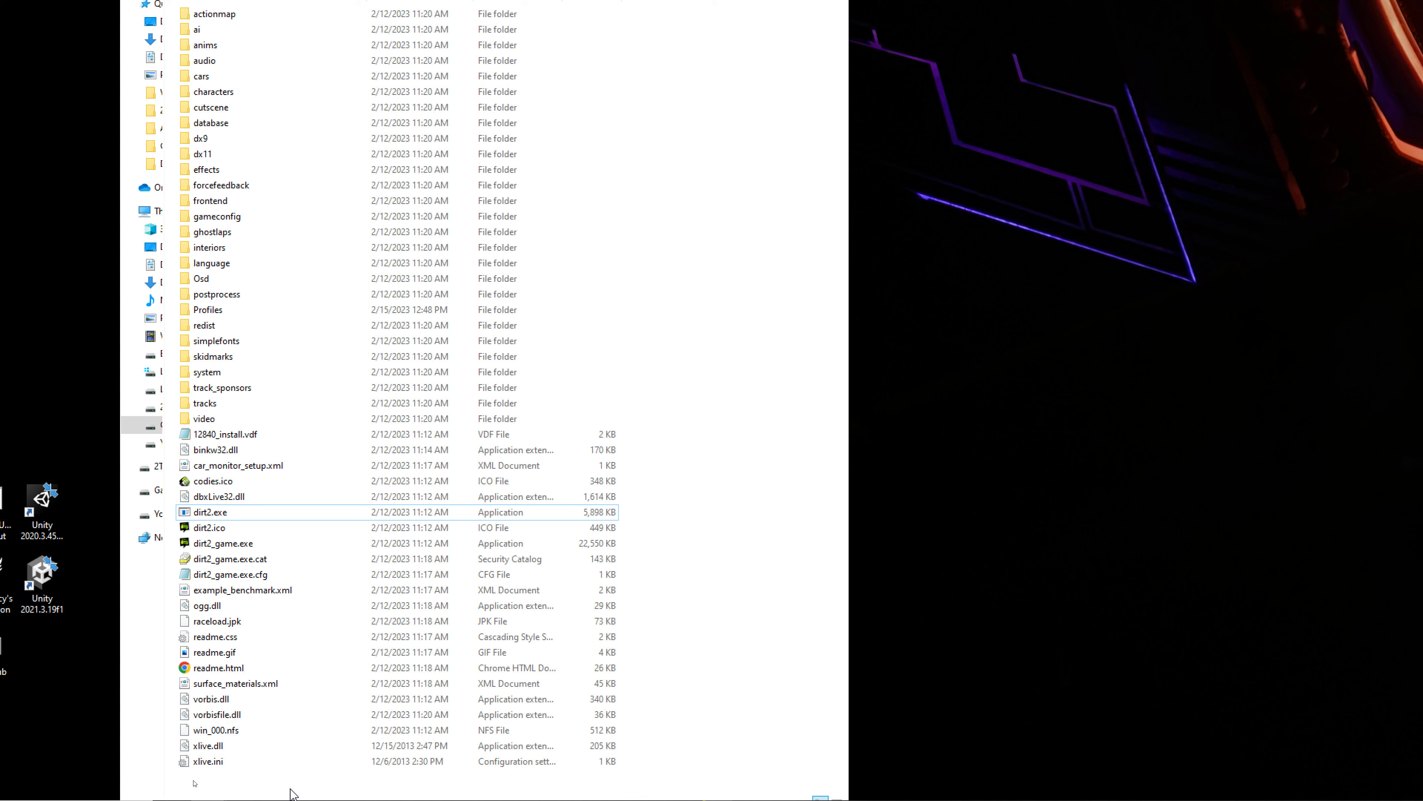
left_click(207, 746)
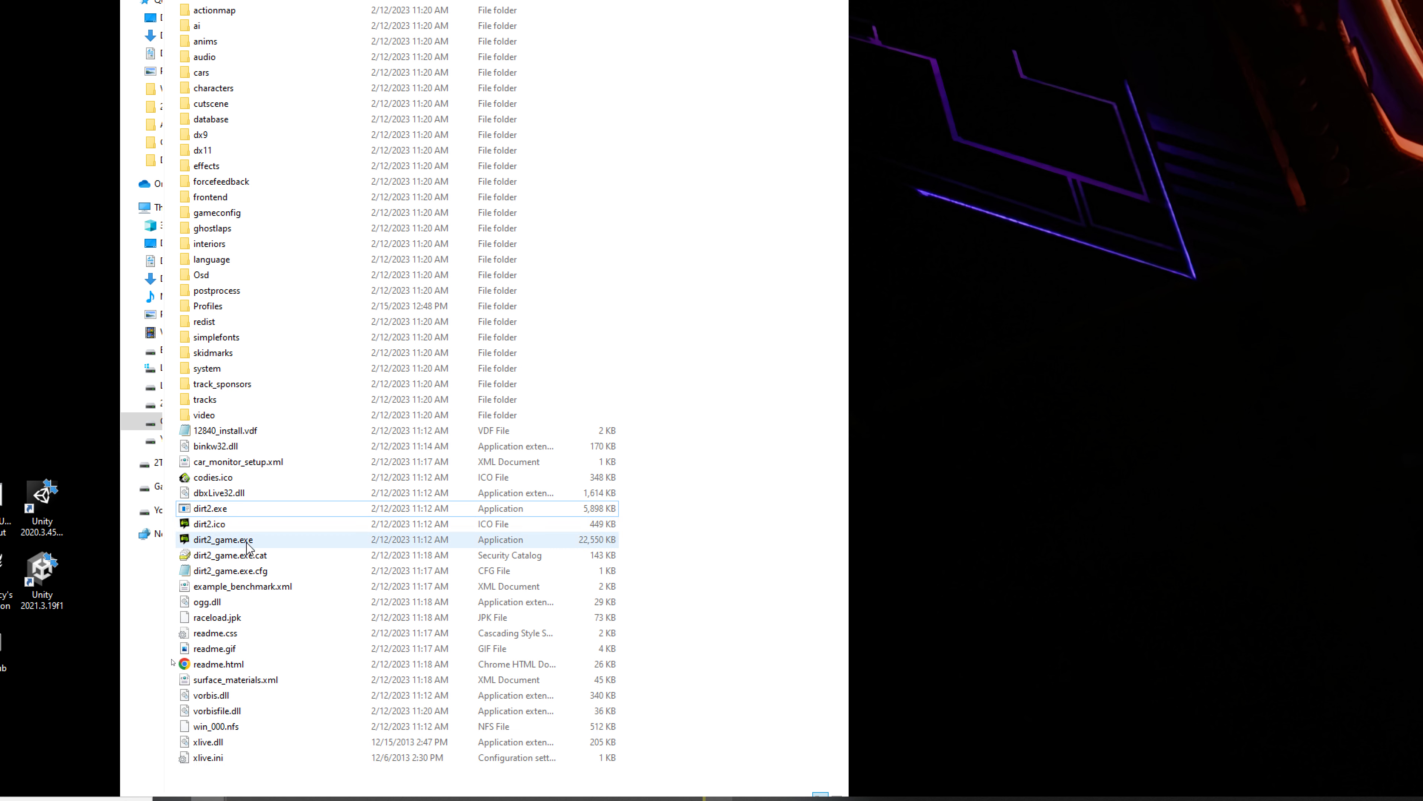
double_click(222, 540)
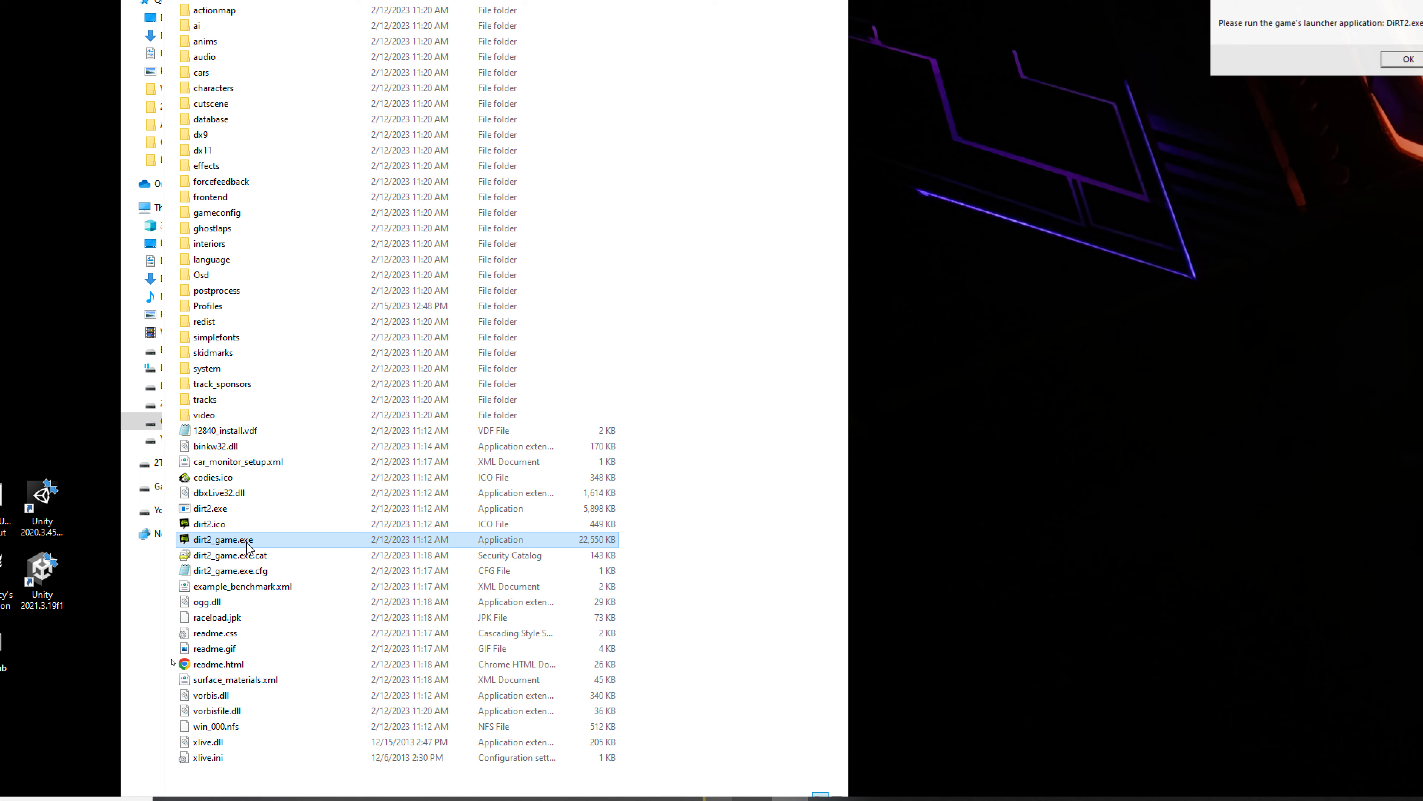
left_click(1407, 58)
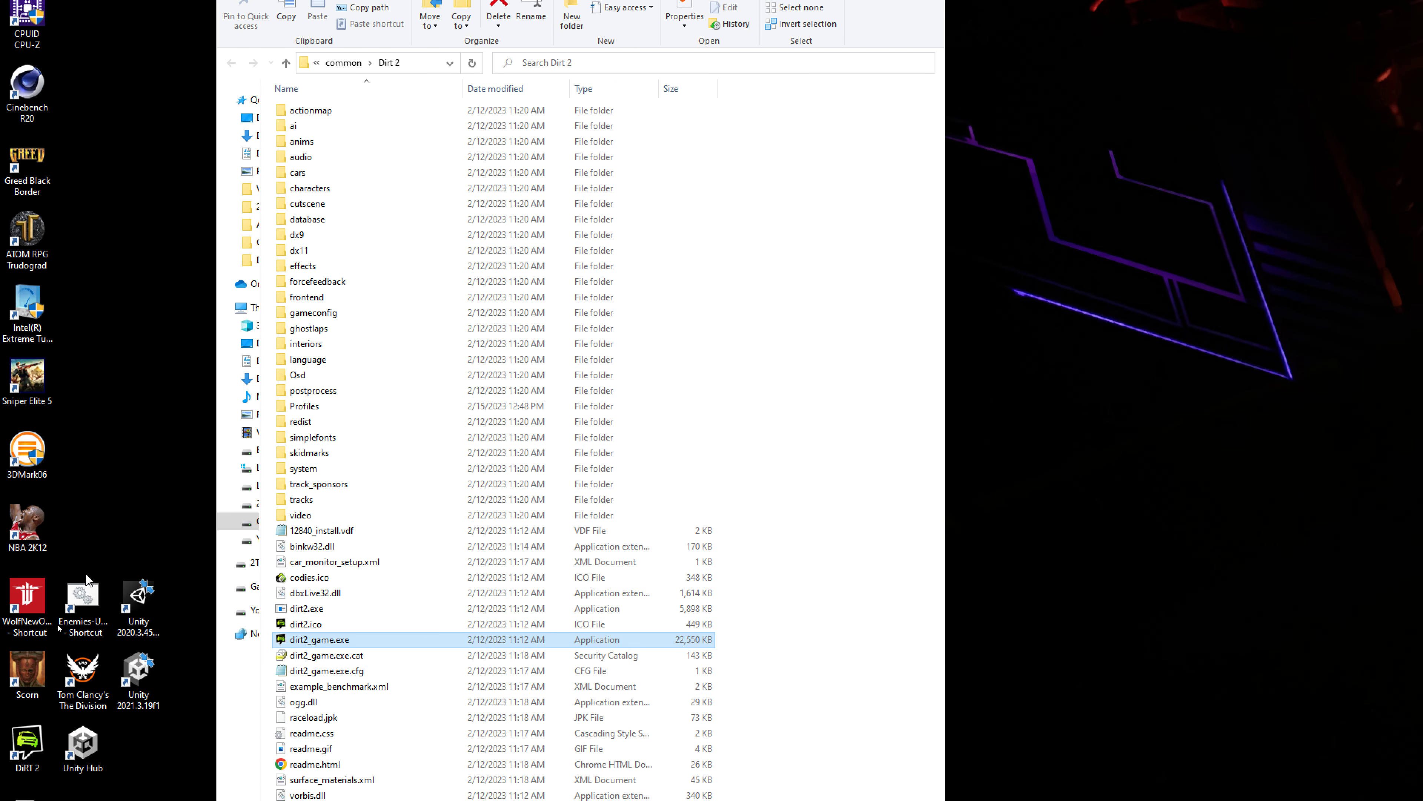
left_click(306, 609)
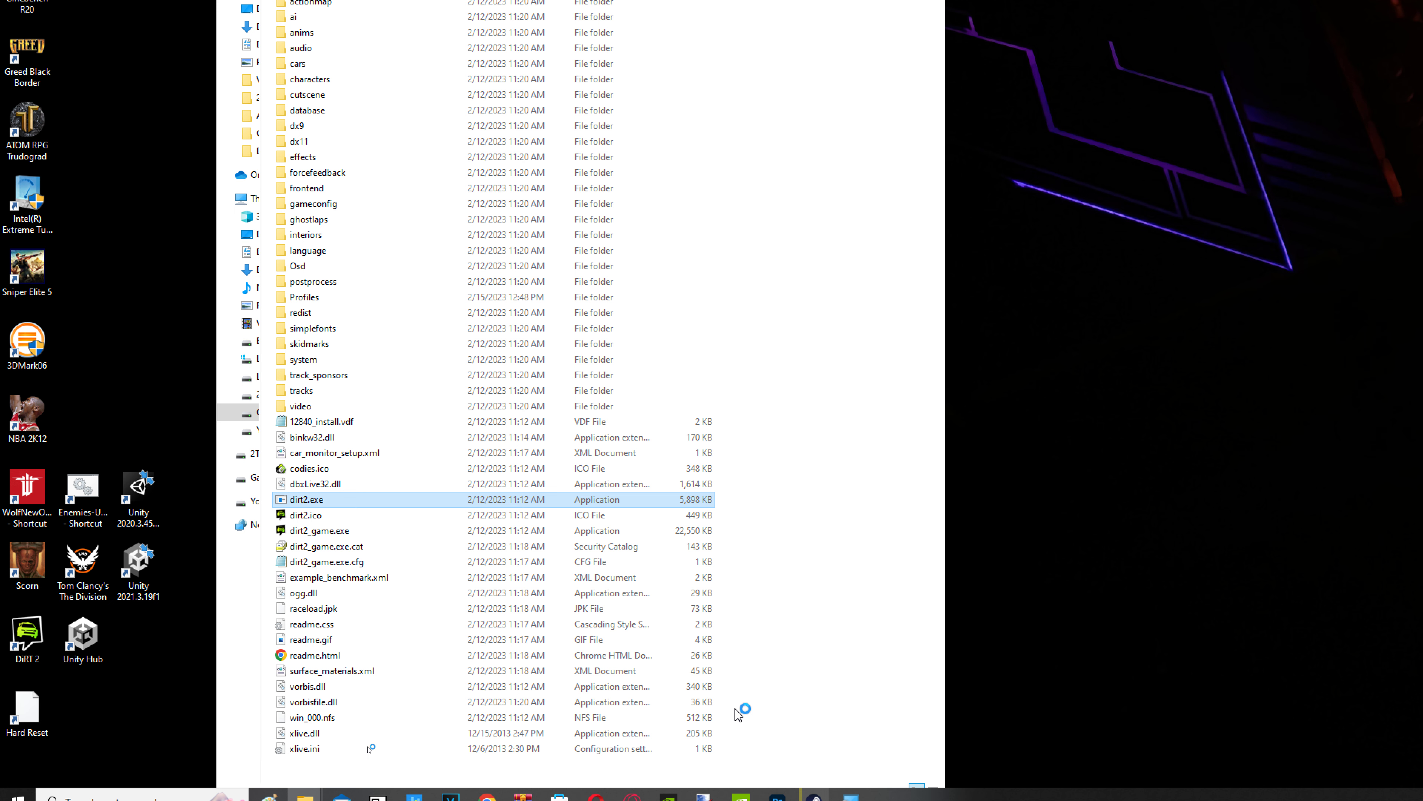
mouse_move(860, 683)
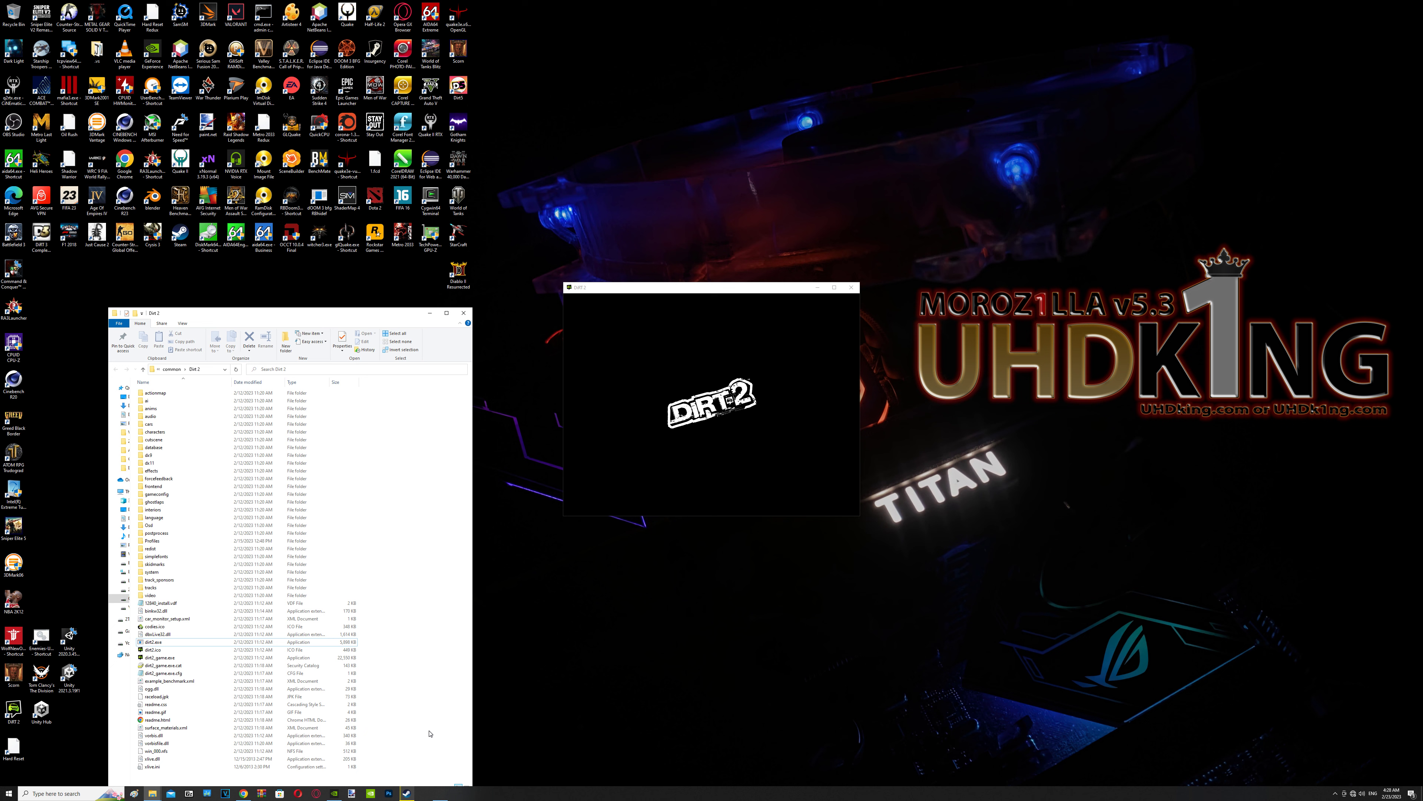
mouse_move(435, 687)
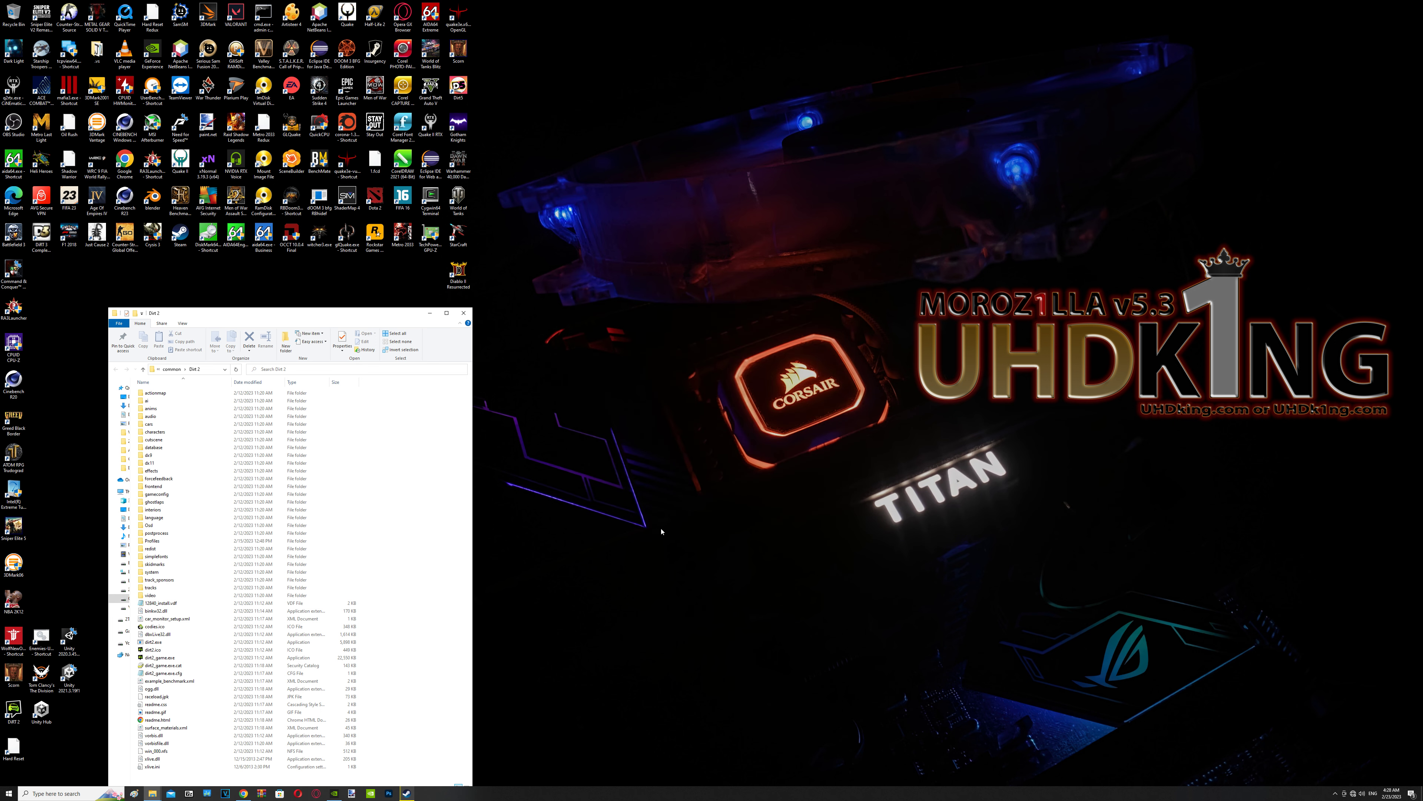
mouse_move(511, 588)
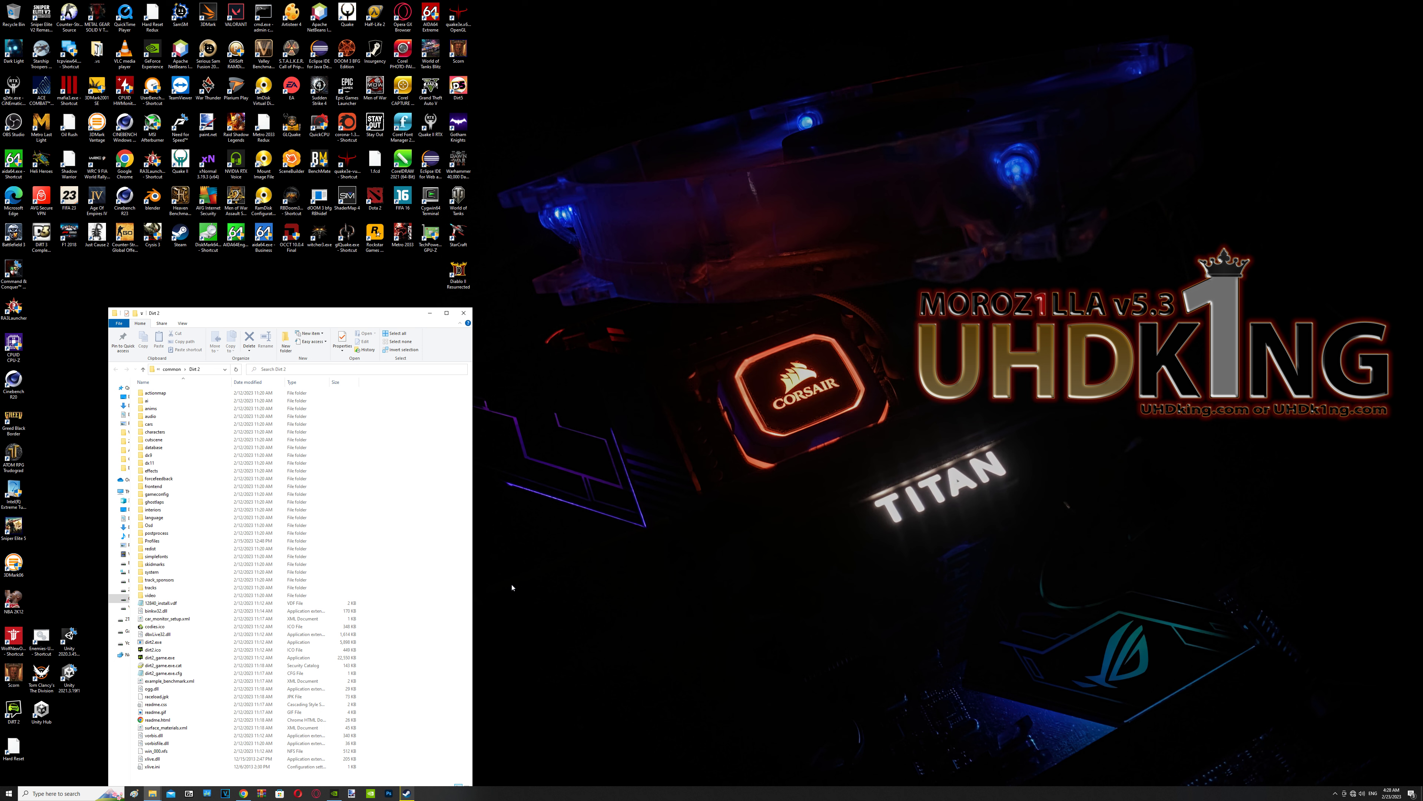
mouse_move(453, 652)
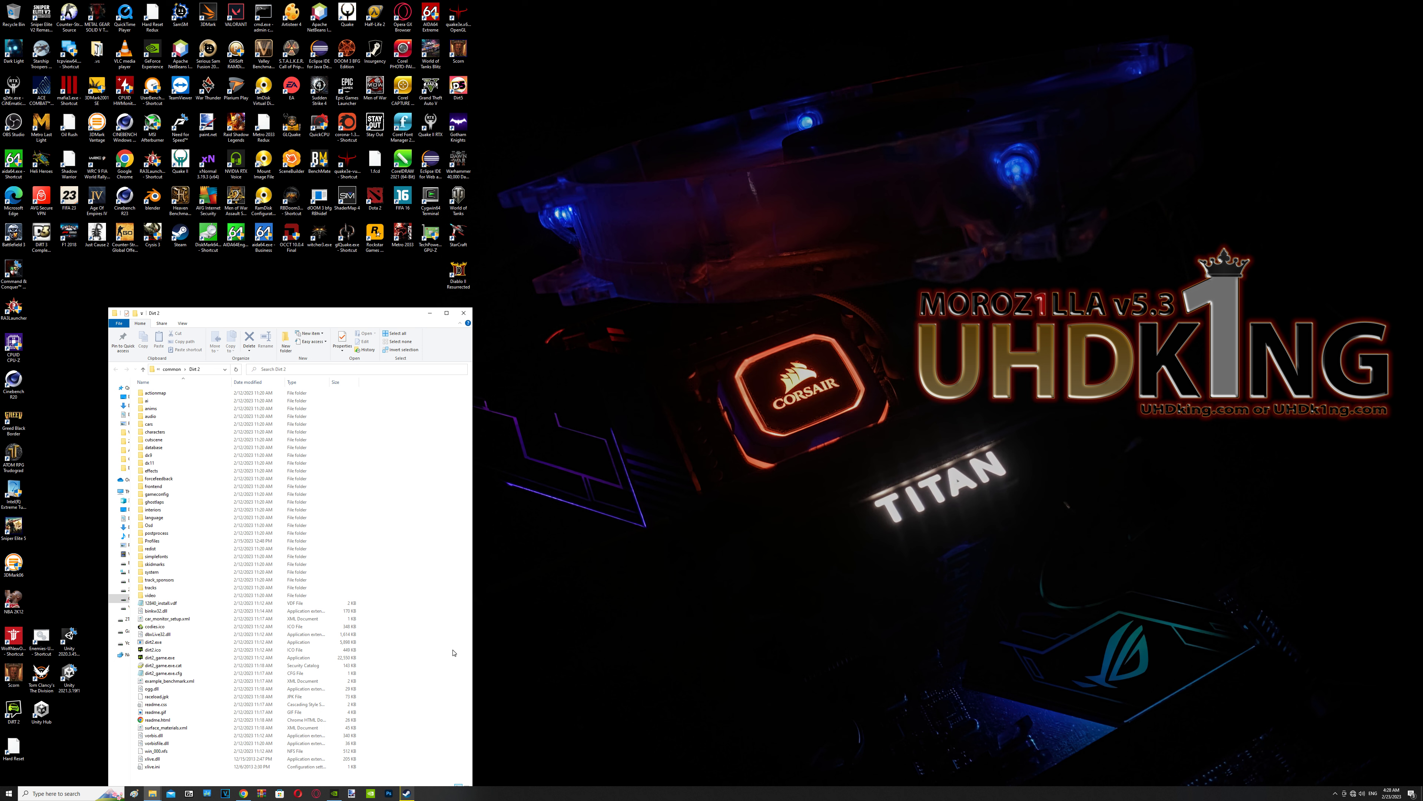